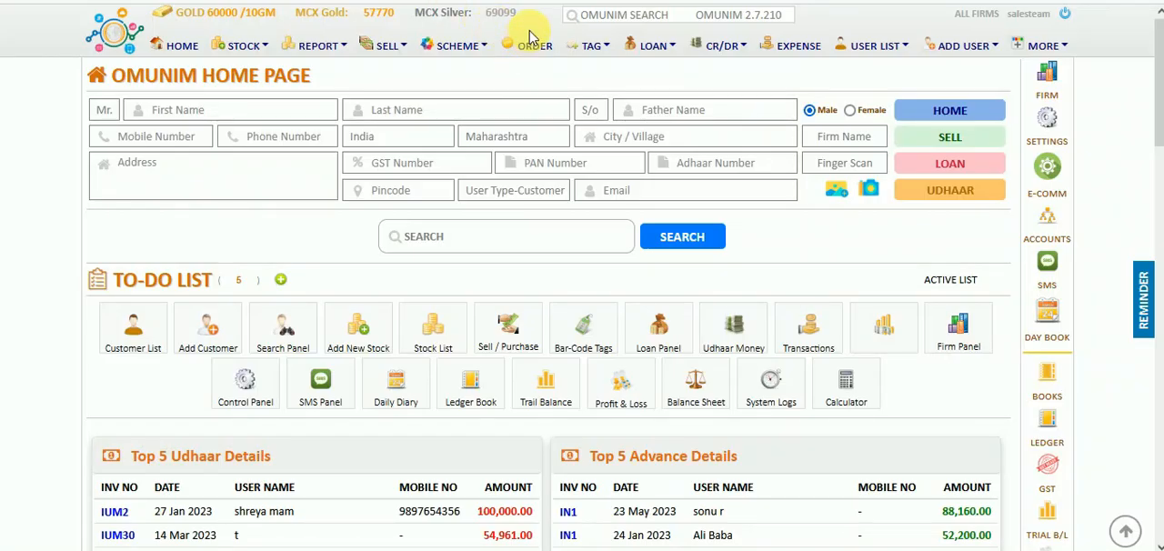
pyautogui.moveTo(742, 88)
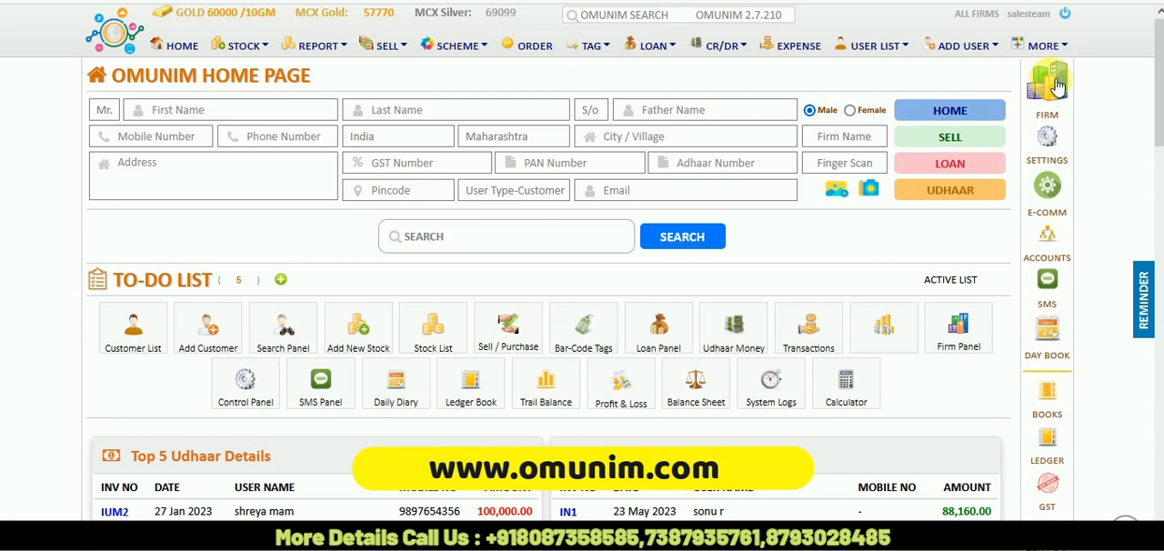
# Step: Start a new firm with shop name SWARA JEWELLERS and firm ID SJ
pyautogui.click(1047, 82)
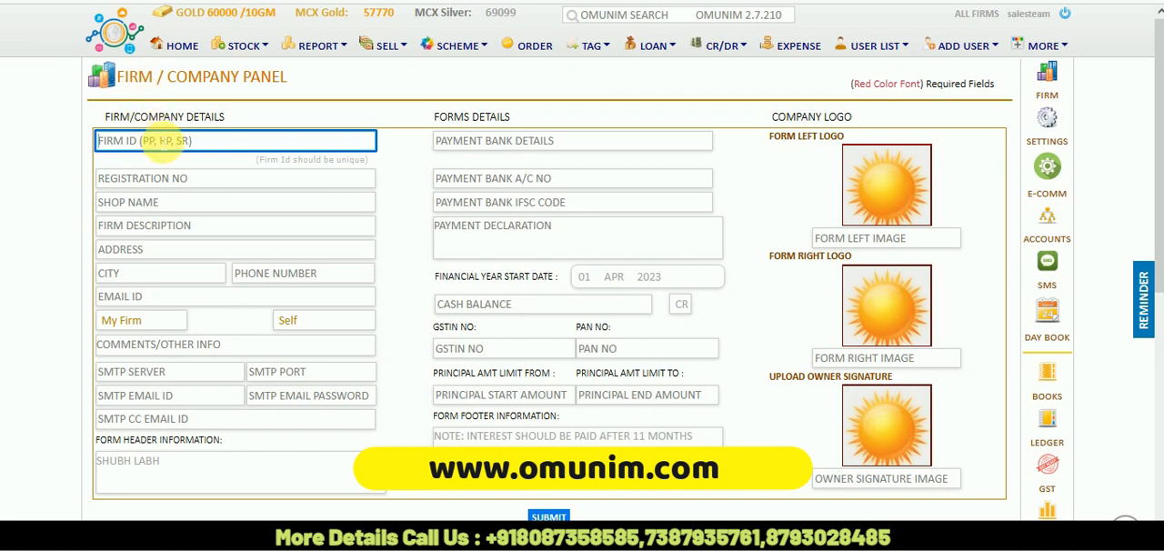
pyautogui.click(235, 202)
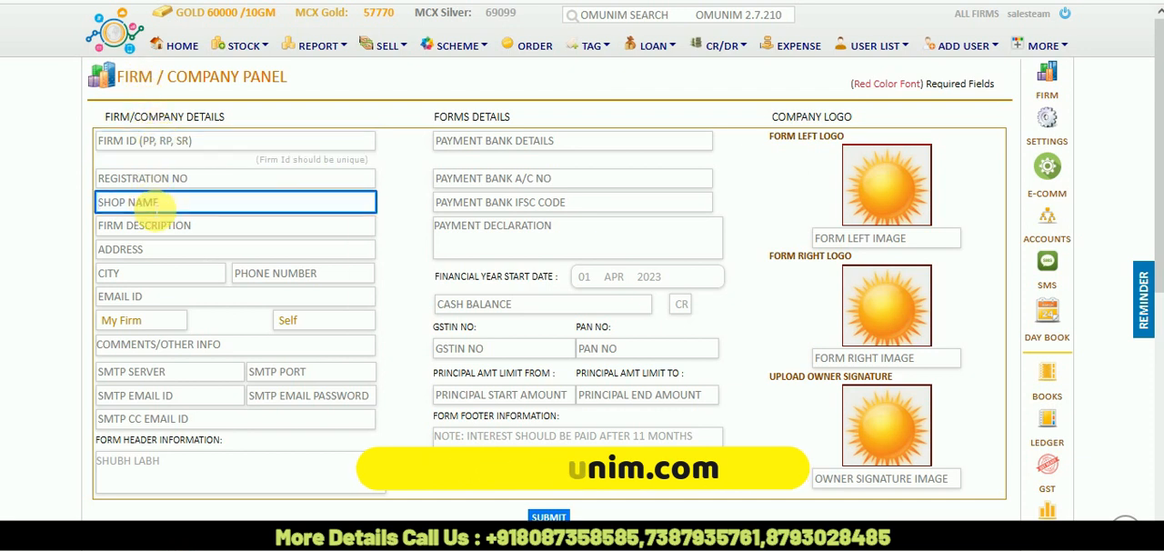
pyautogui.write('SWARA')
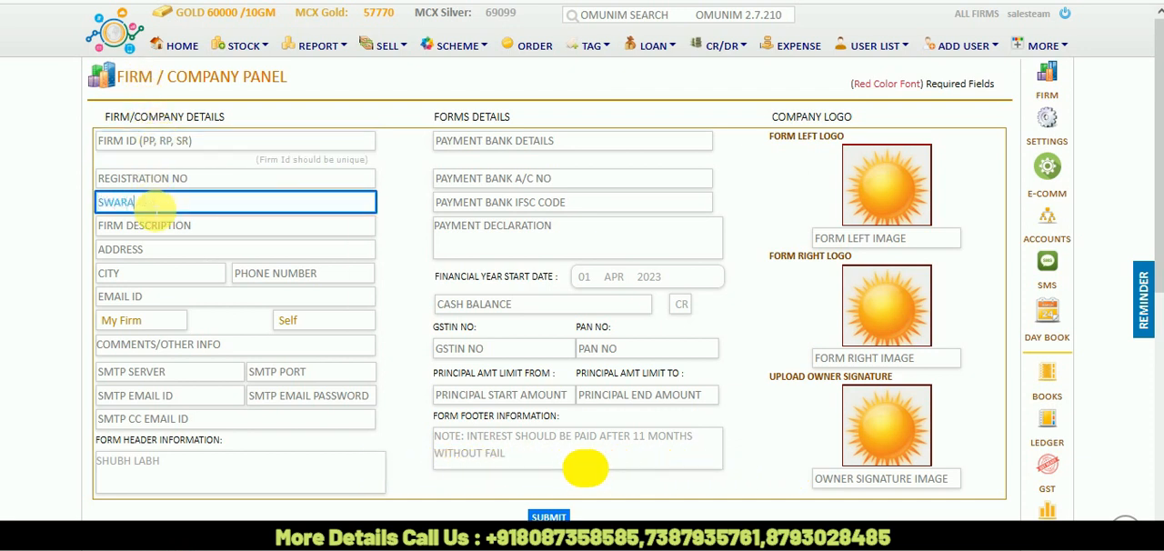
pyautogui.write('JEW')
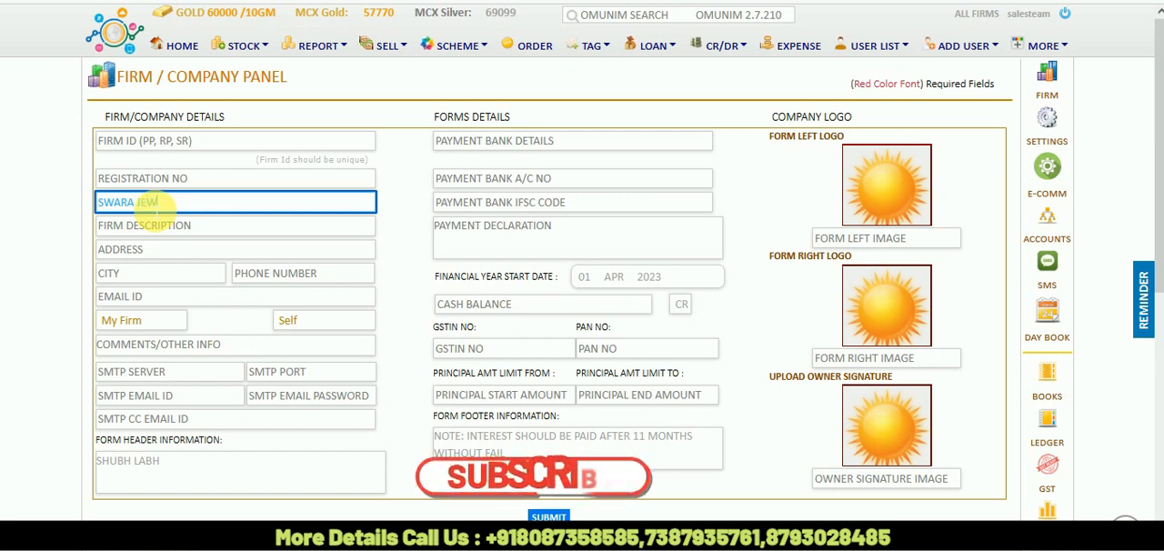
pyautogui.write('ELLERS')
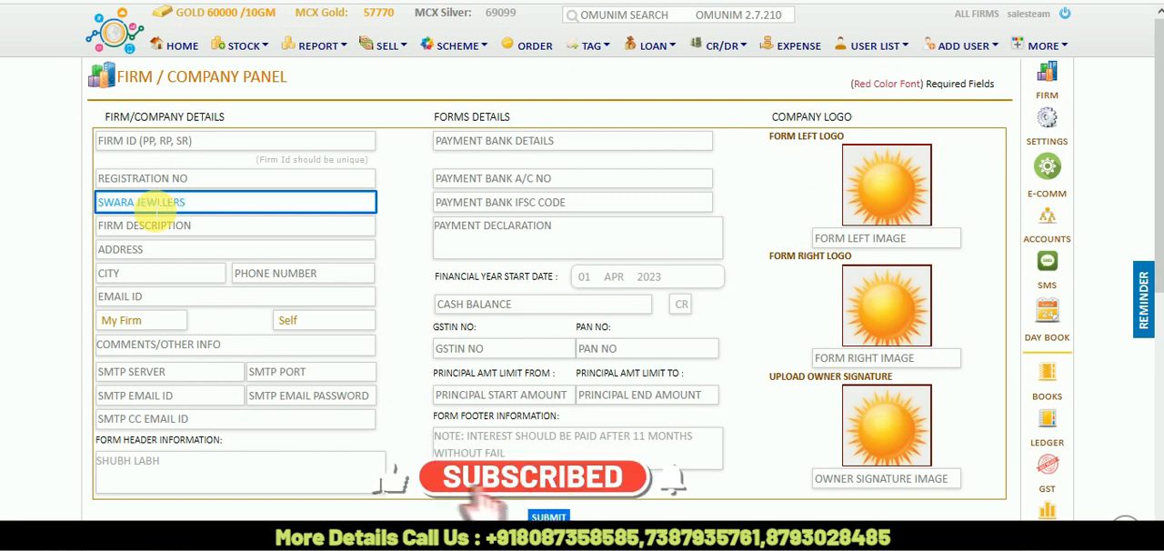
pyautogui.click(234, 140)
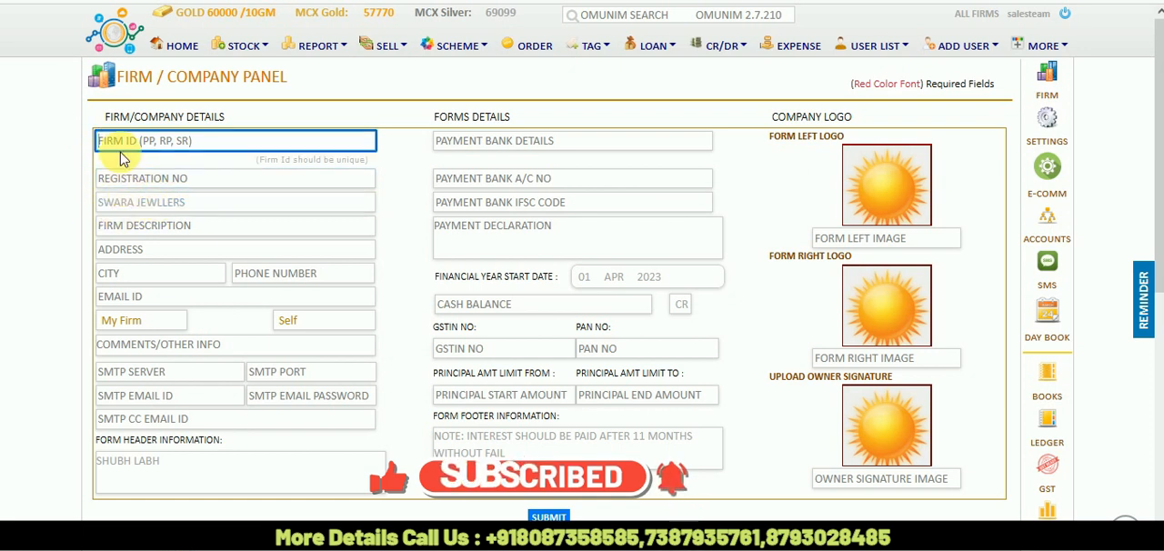
pyautogui.write('SJ')
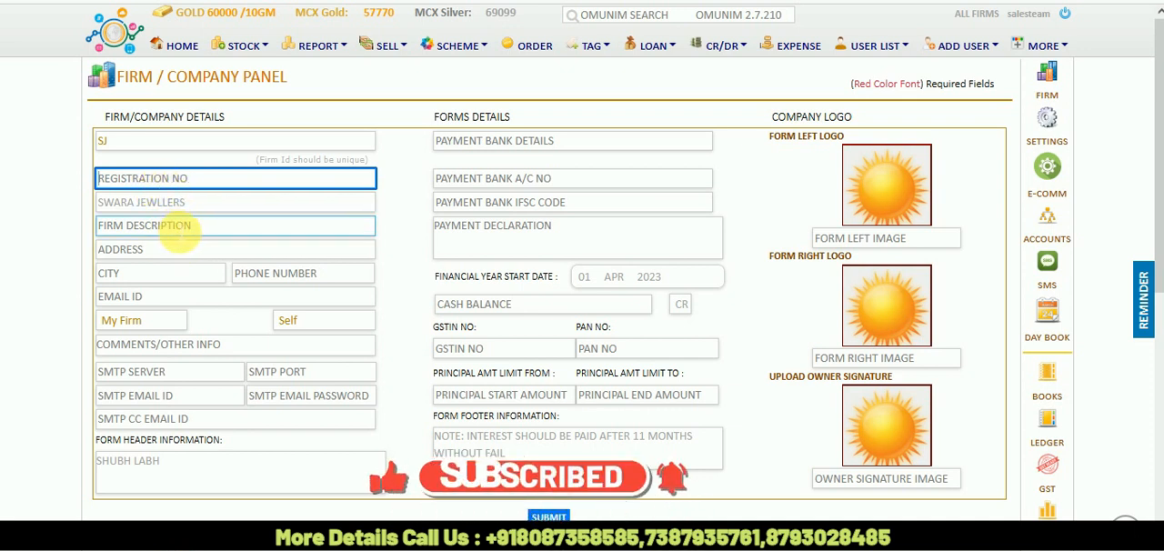
# Step: Enter the firm description GOLD SILVER DIAMONDS, leaving city and phone empty
pyautogui.click(235, 225)
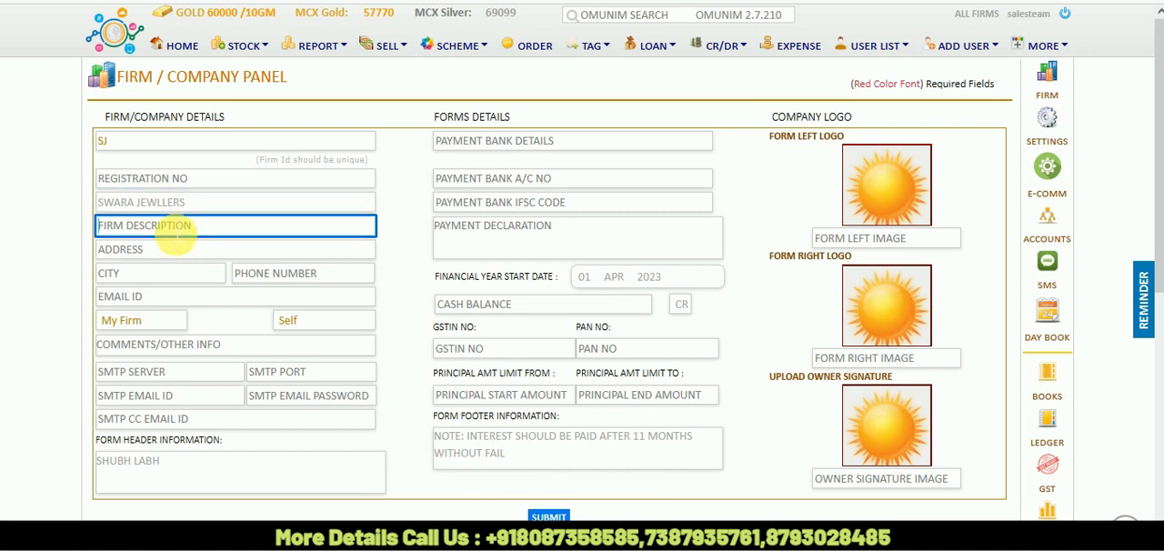
pyautogui.write('GOLD SILVER DIAMONDS')
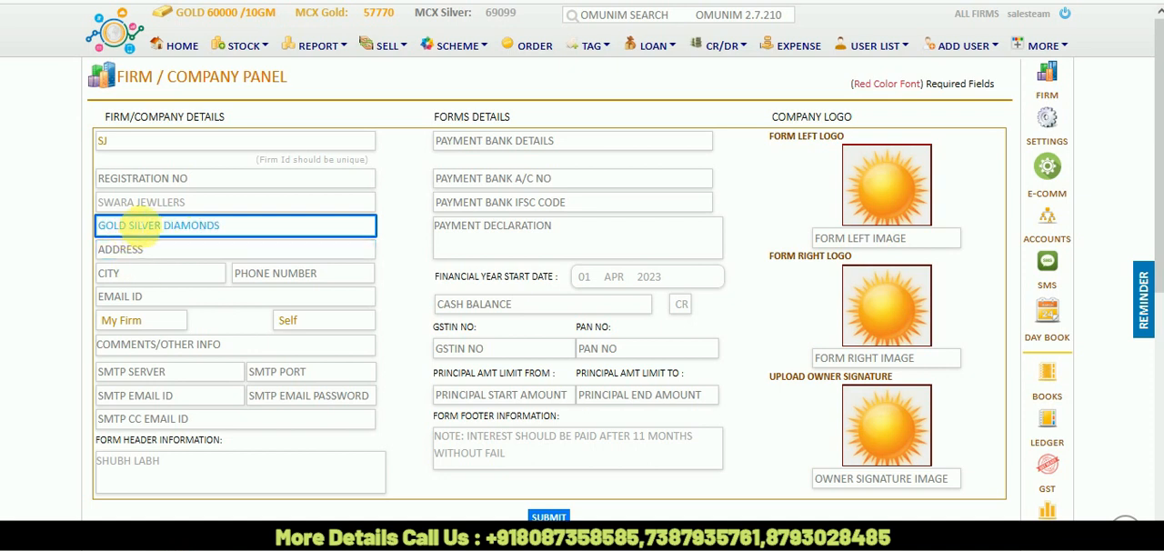
pyautogui.click(235, 247)
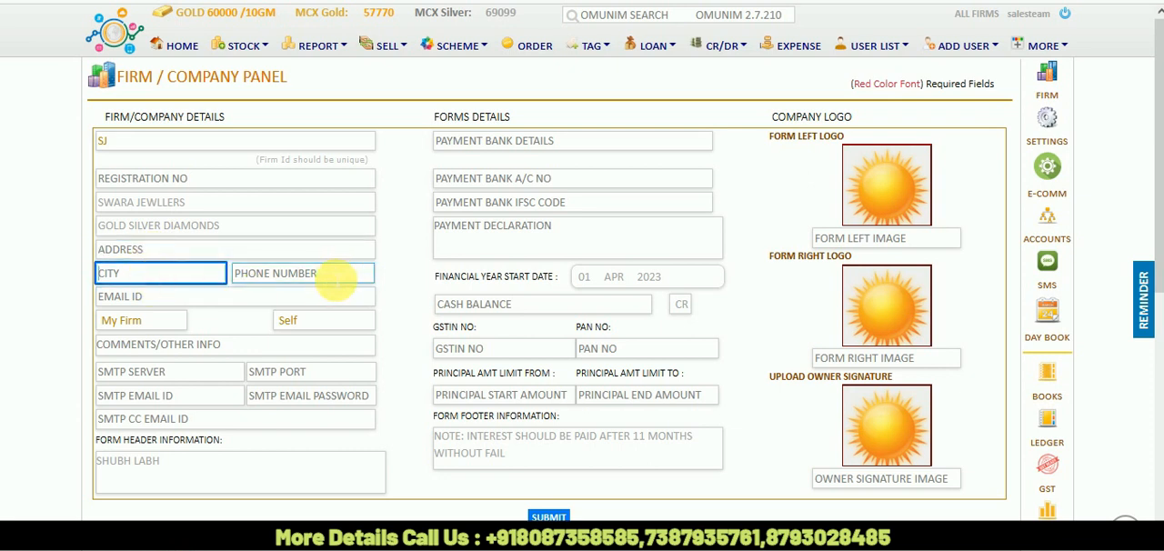
pyautogui.click(302, 273)
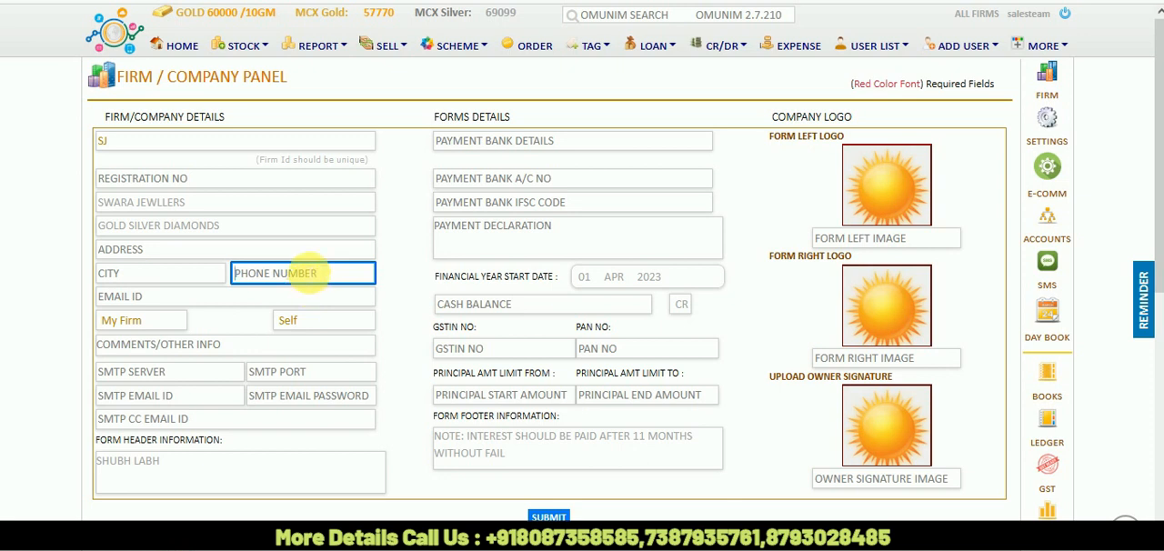
pyautogui.click(233, 296)
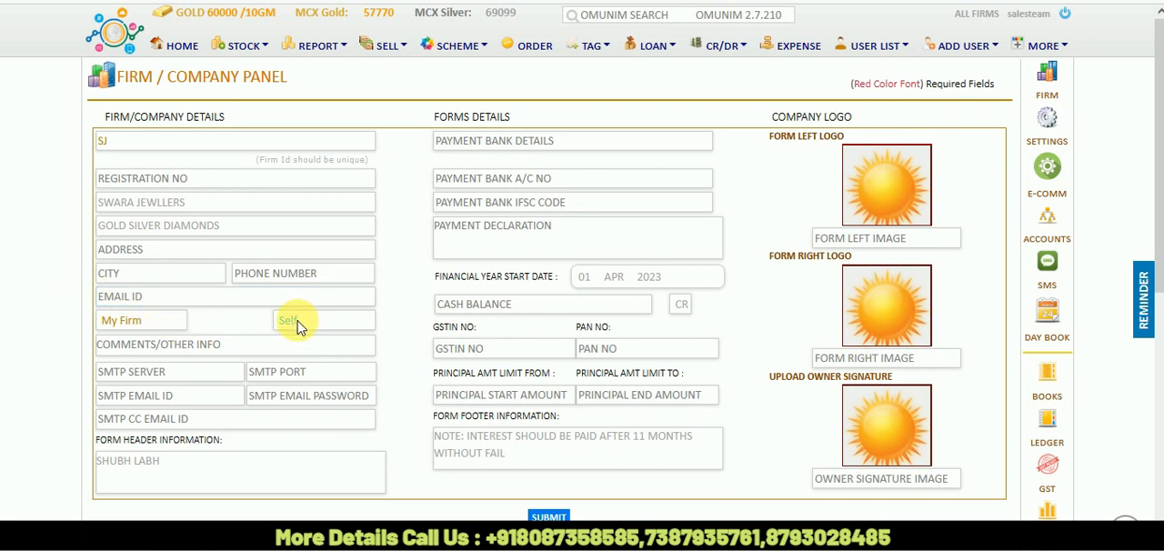
pyautogui.click(324, 320)
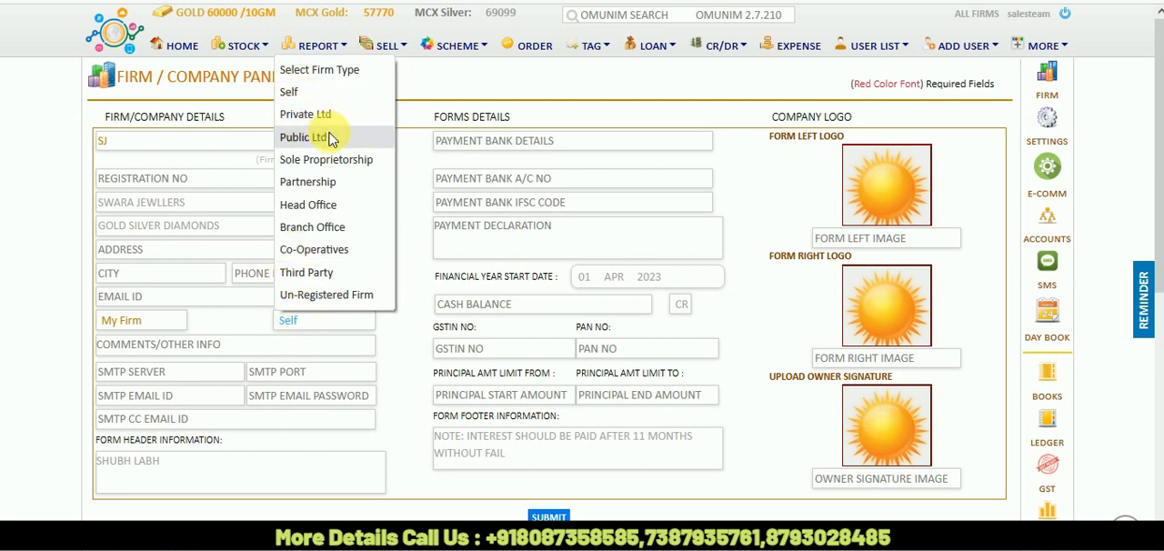
pyautogui.moveTo(307, 181)
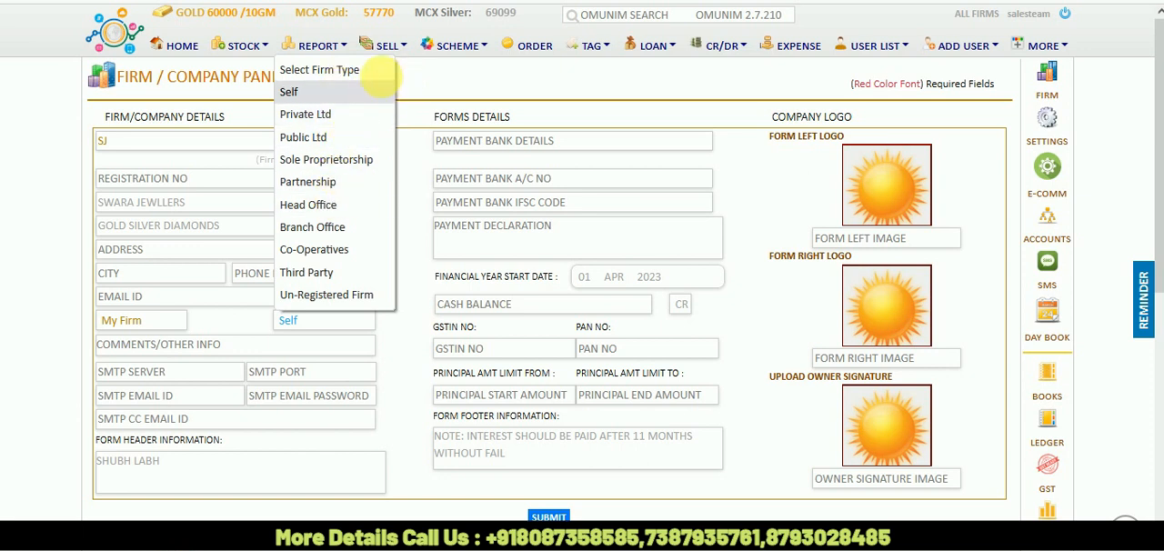
pyautogui.click(289, 91)
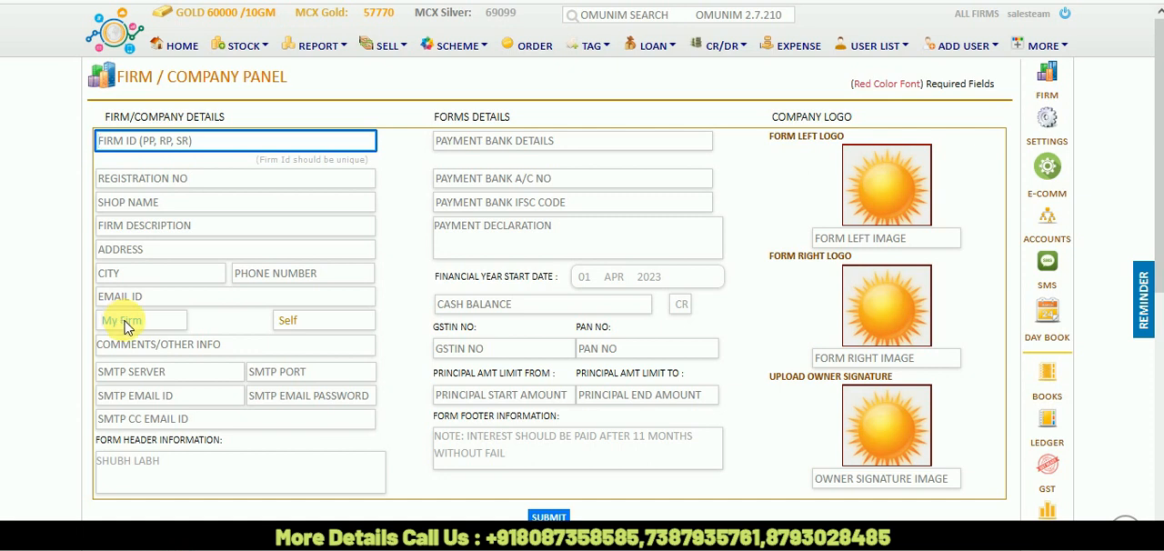
pyautogui.moveTo(207, 337)
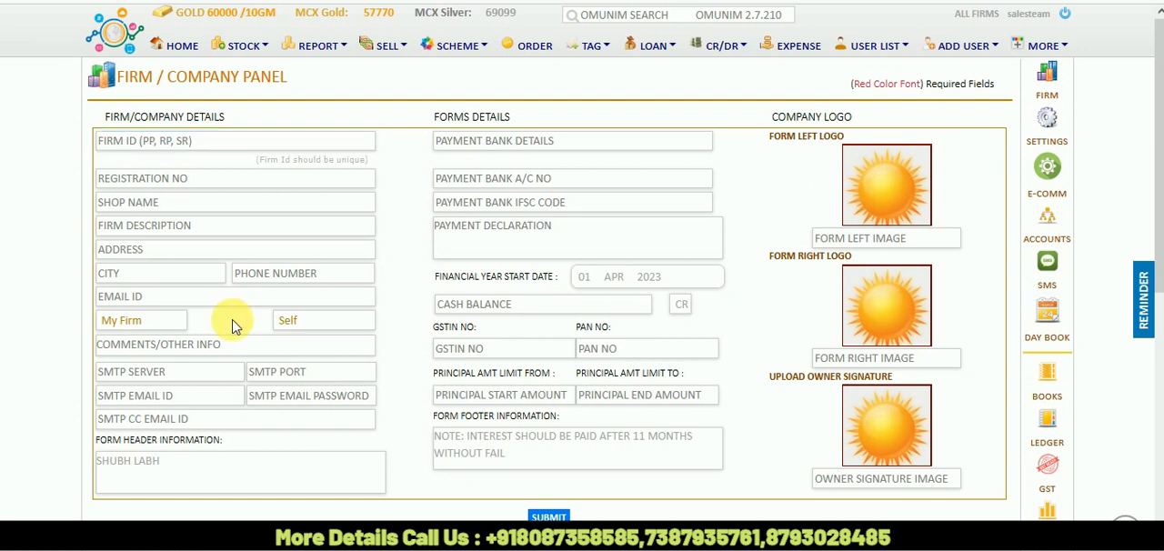
# Step: Re-enter firm ID SJ and shop name SWARA JEWELLERS in the firm form
pyautogui.click(235, 344)
pyautogui.write('SWARAJ JEWELLERS')
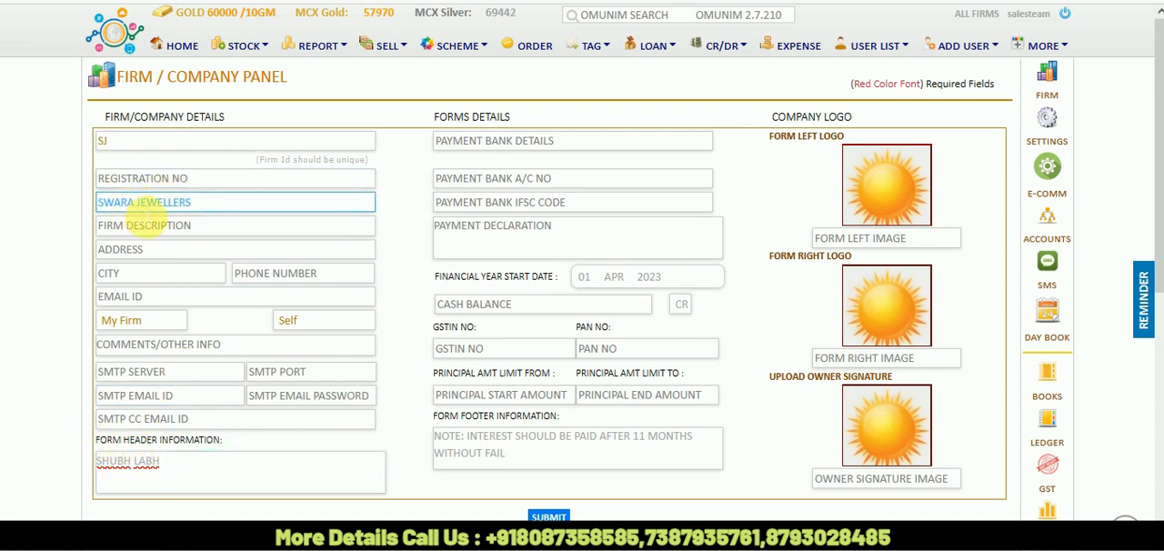
pyautogui.click(209, 225)
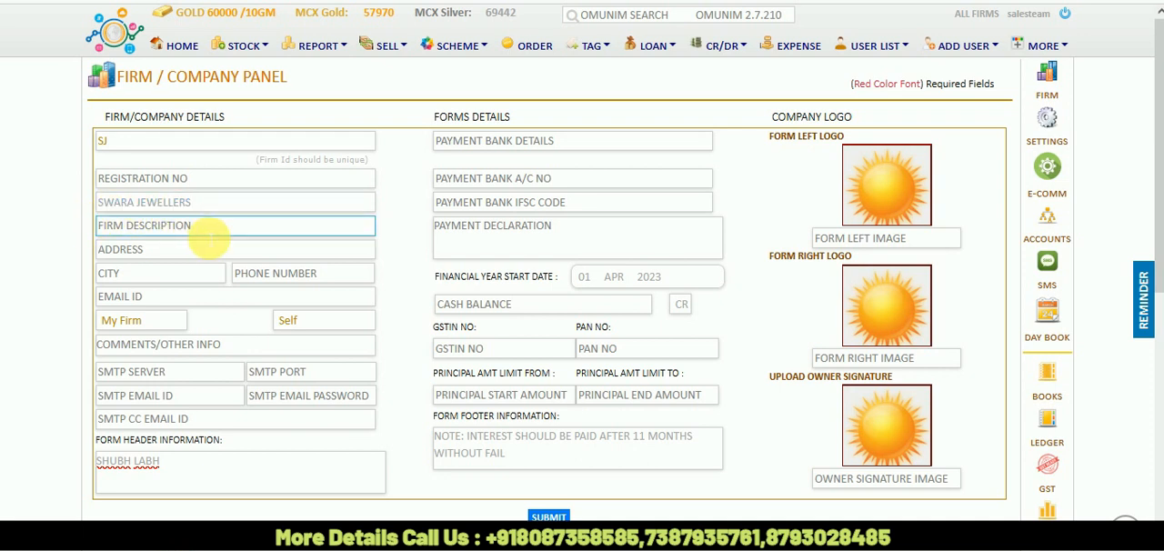
pyautogui.click(240, 472)
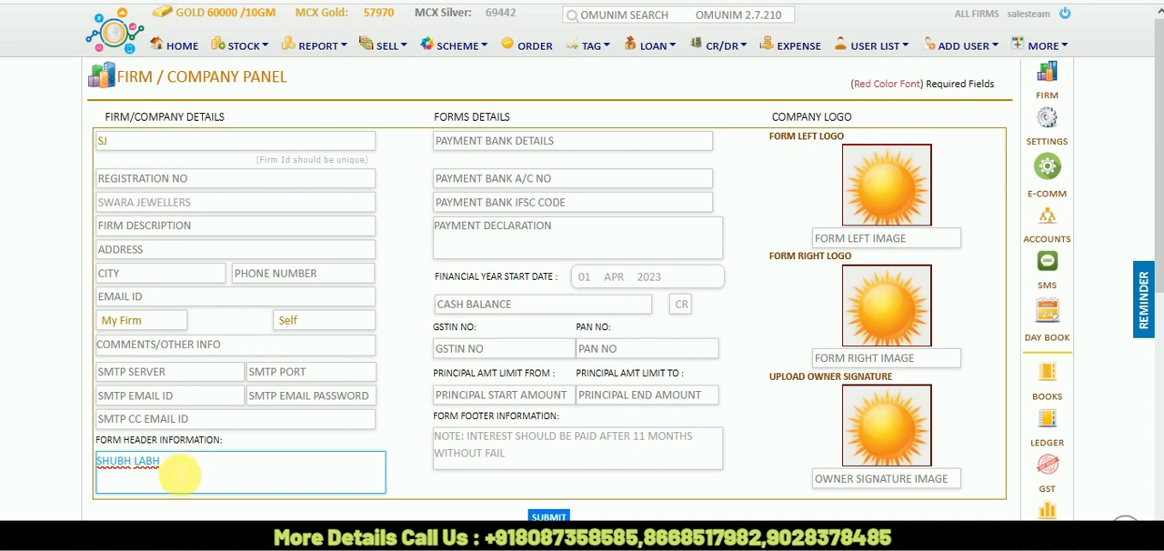
pyautogui.moveTo(273, 446)
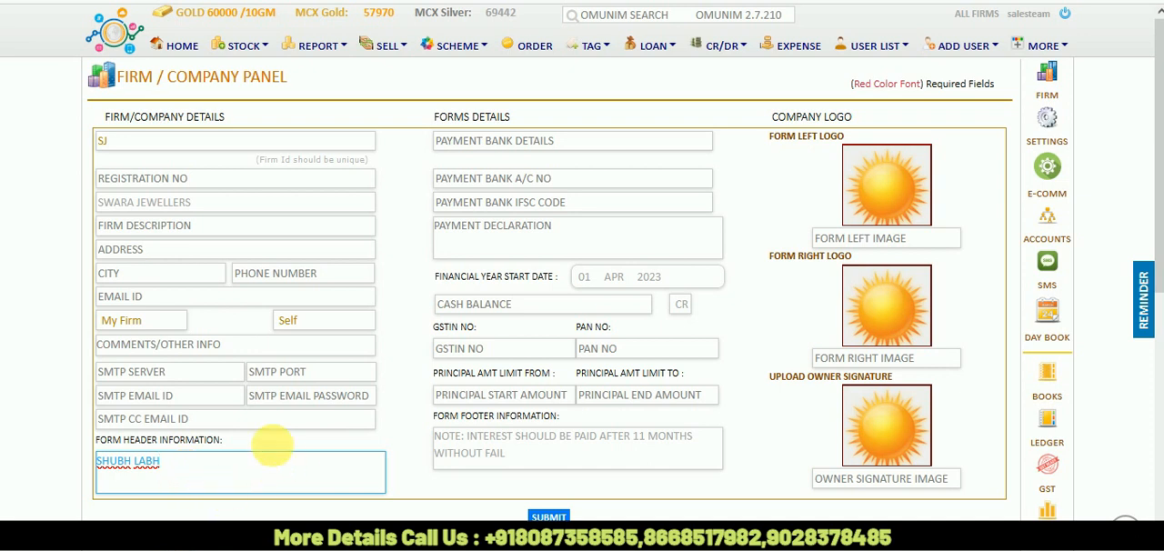
pyautogui.moveTo(415, 117)
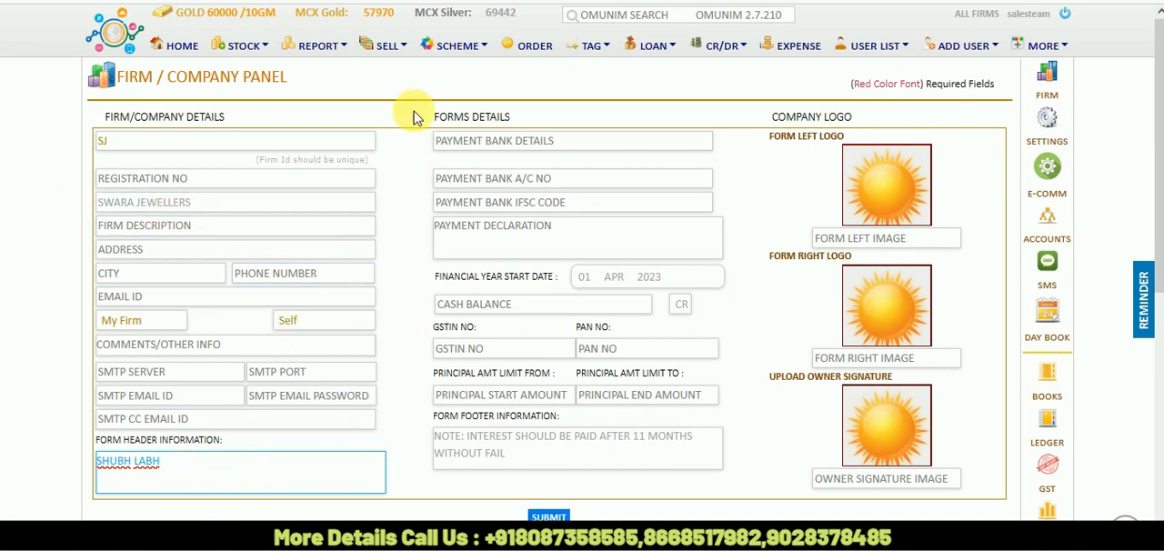
pyautogui.doubleClick(447, 116)
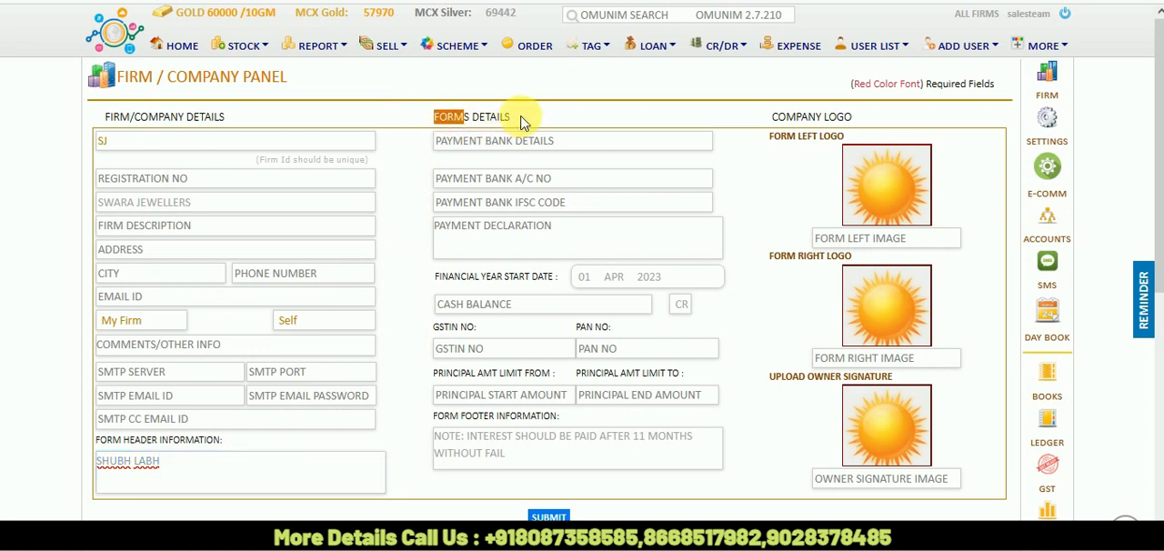
pyautogui.click(571, 140)
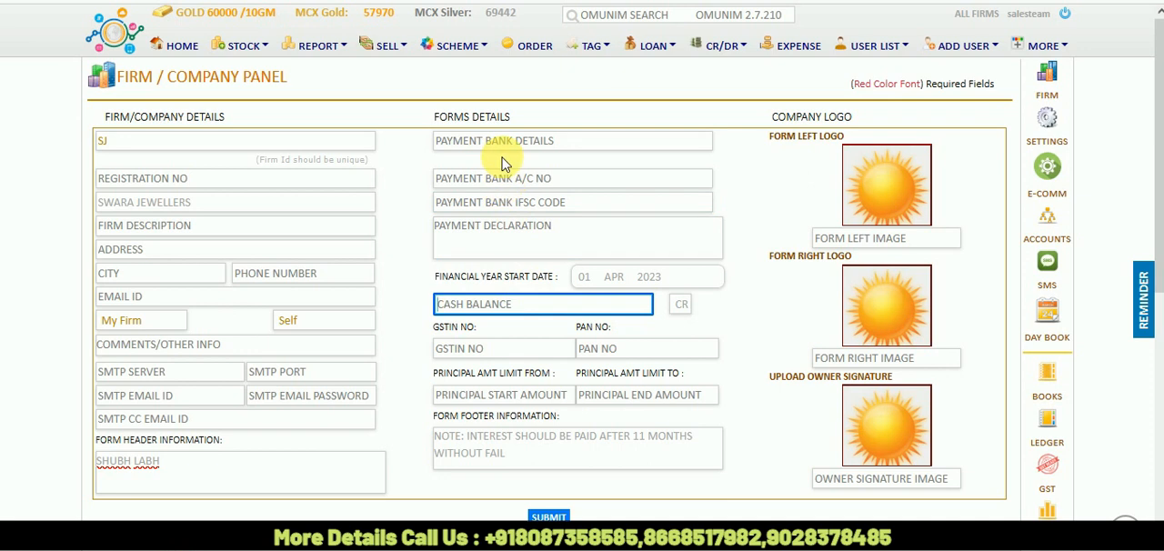
pyautogui.moveTo(506, 331)
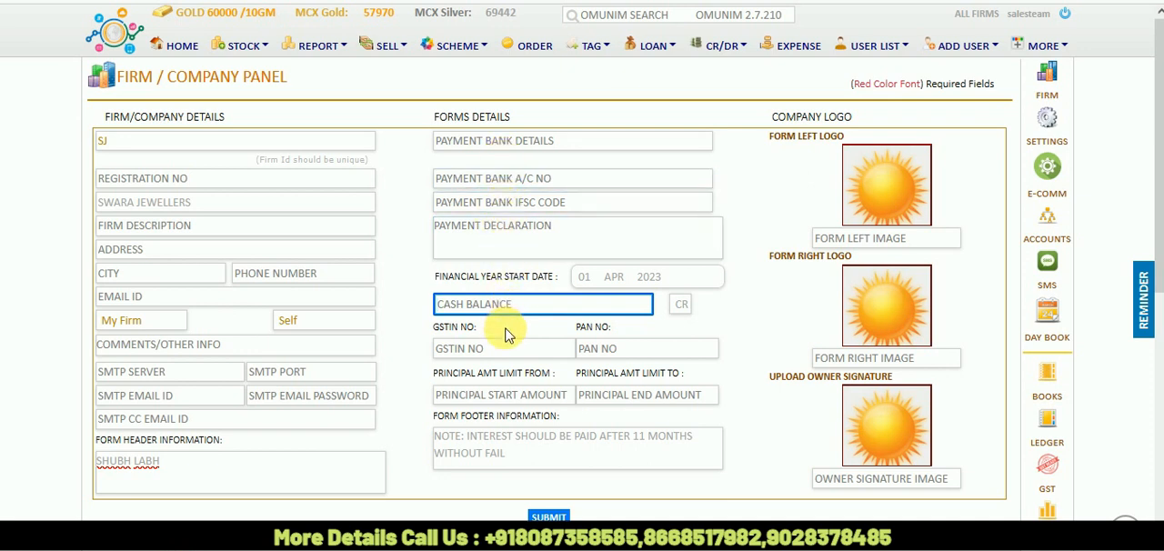
pyautogui.click(502, 349)
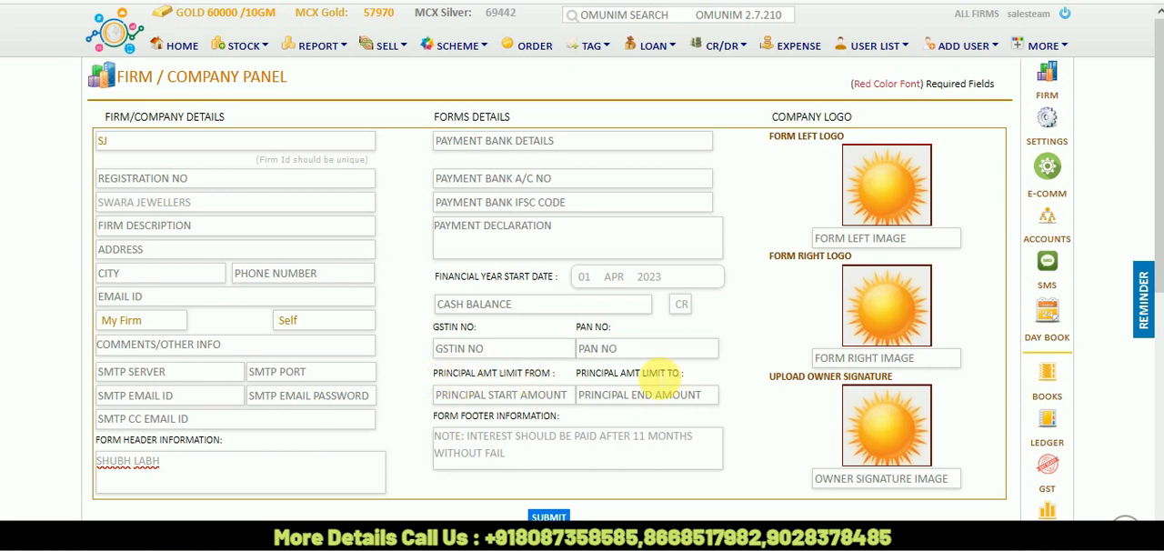
pyautogui.moveTo(636, 375)
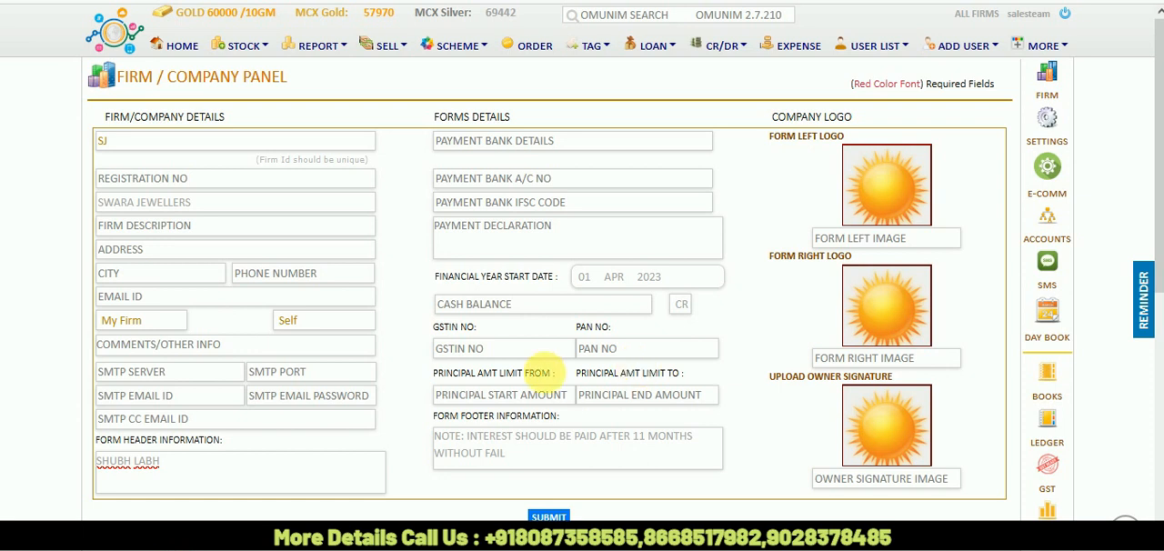
pyautogui.click(502, 394)
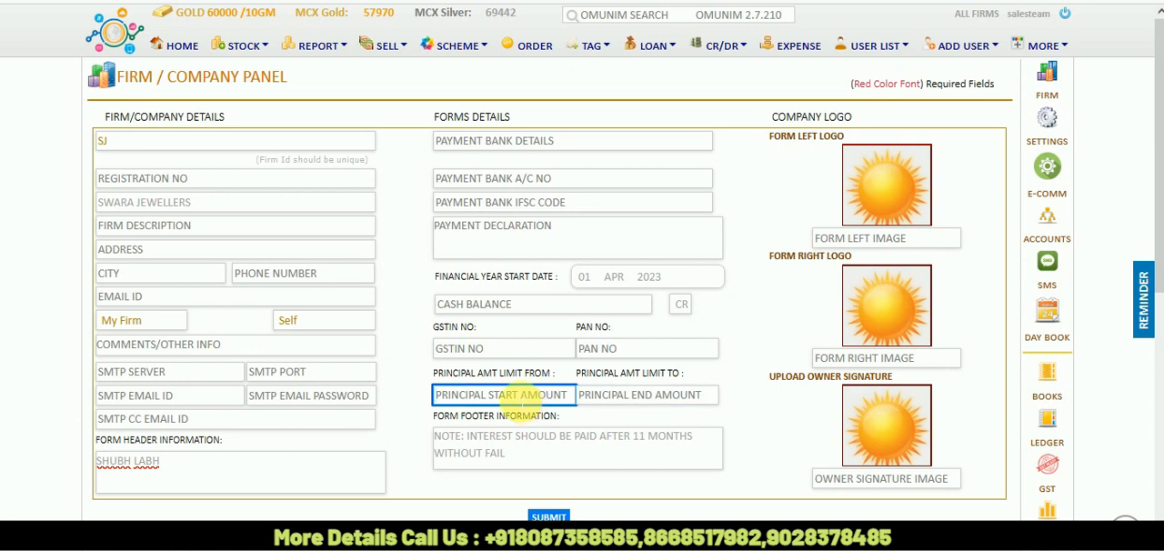
pyautogui.click(645, 394)
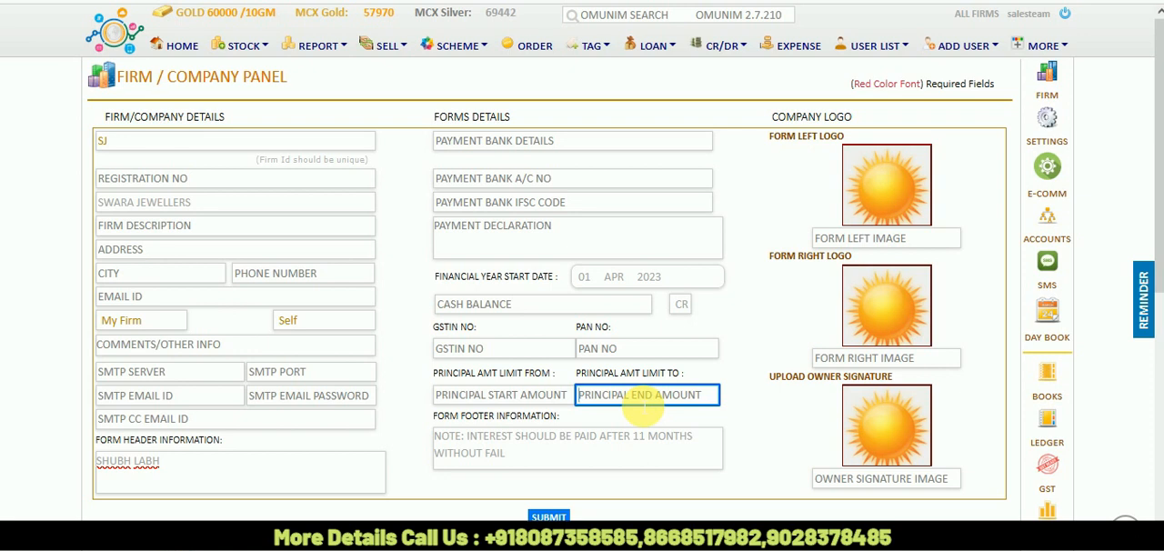
pyautogui.moveTo(318, 434)
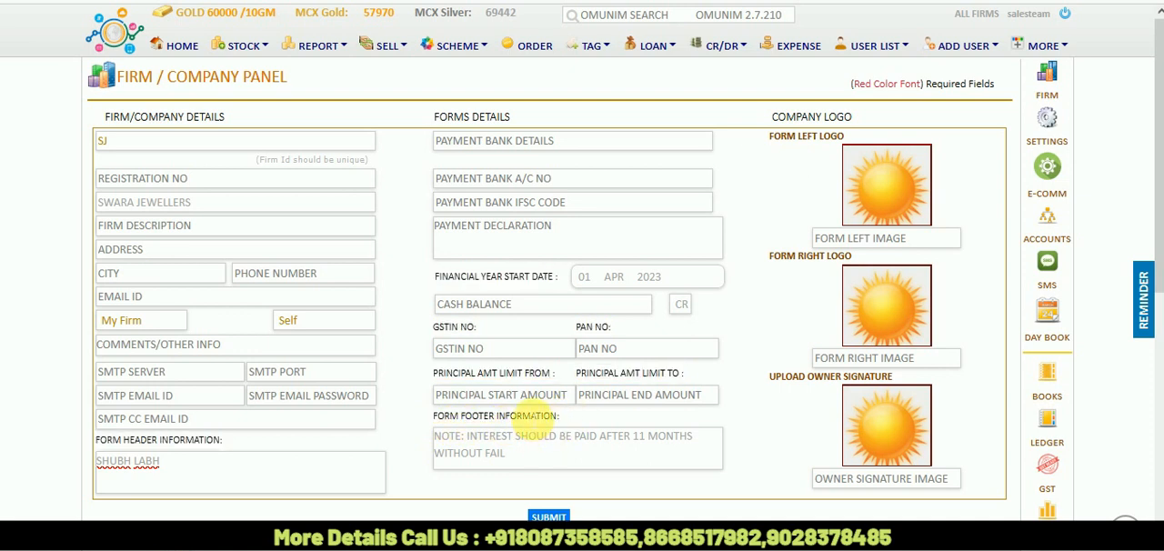
pyautogui.click(578, 446)
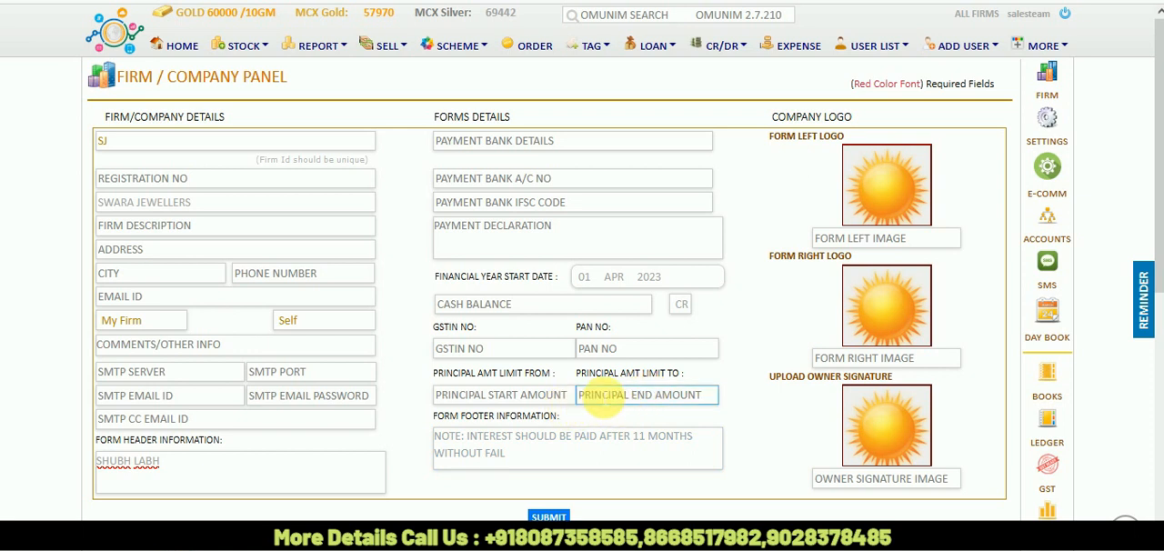
pyautogui.click(576, 446)
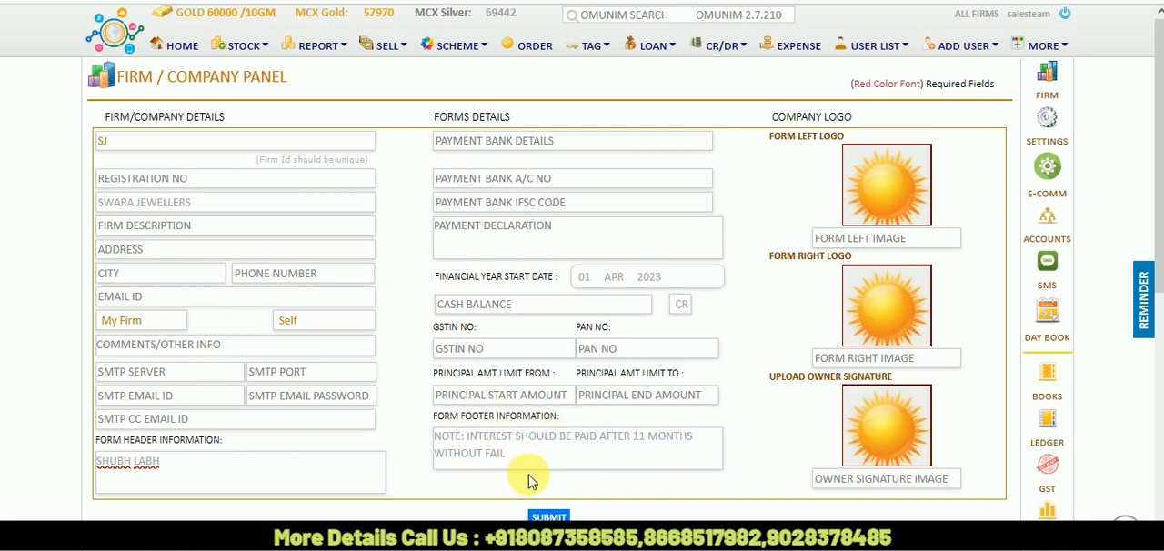
pyautogui.moveTo(858, 164)
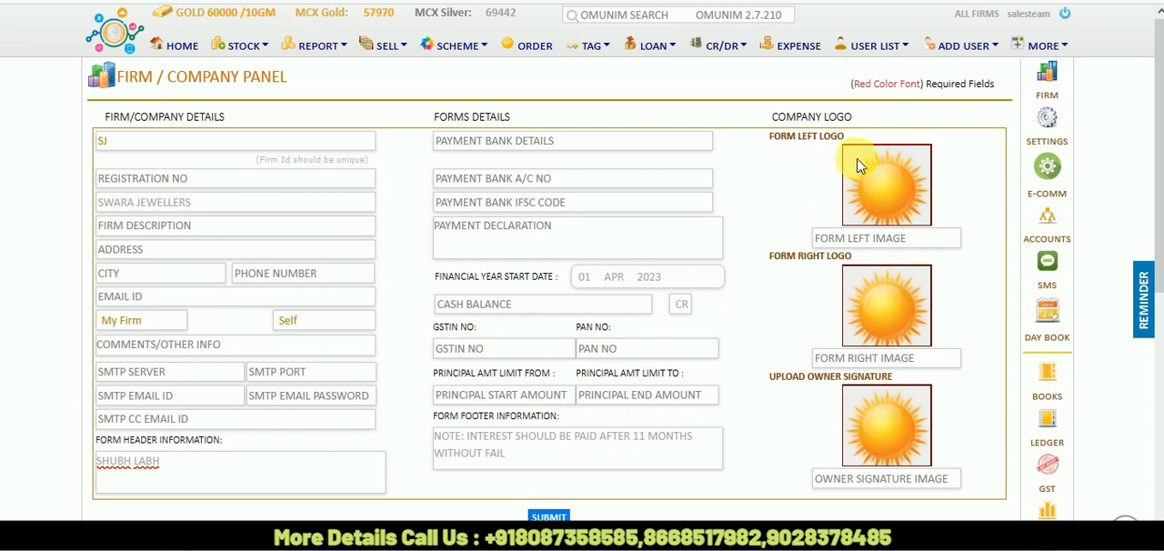
pyautogui.moveTo(895, 208)
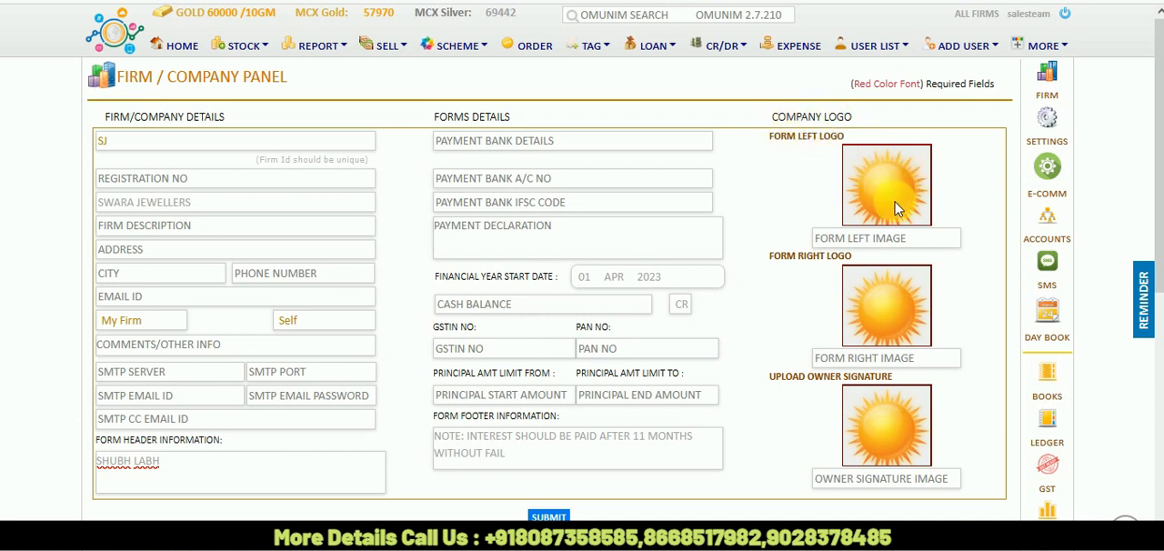
pyautogui.moveTo(889, 205)
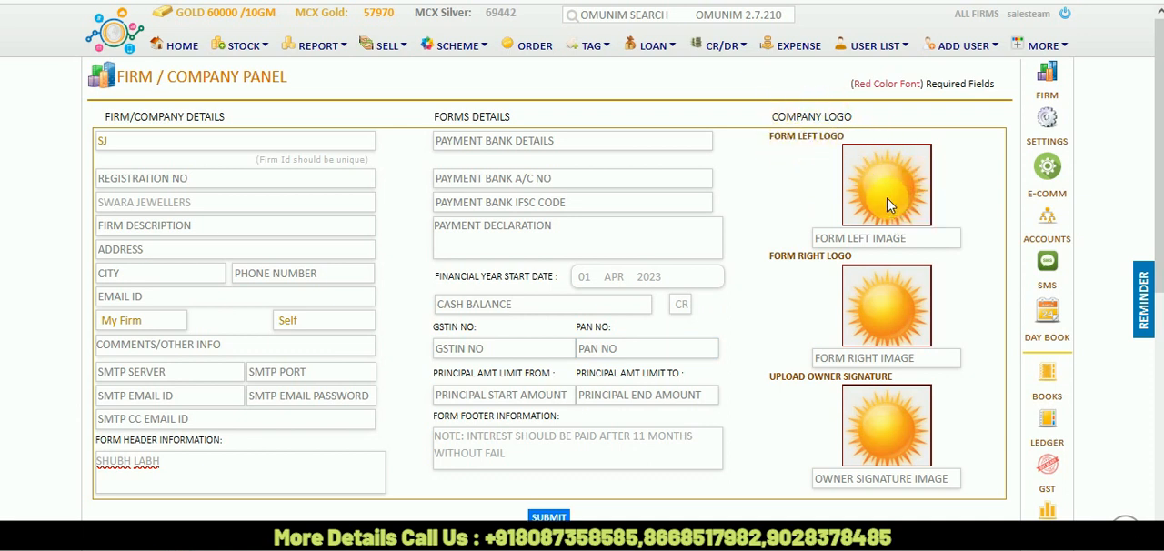
pyautogui.moveTo(887, 203)
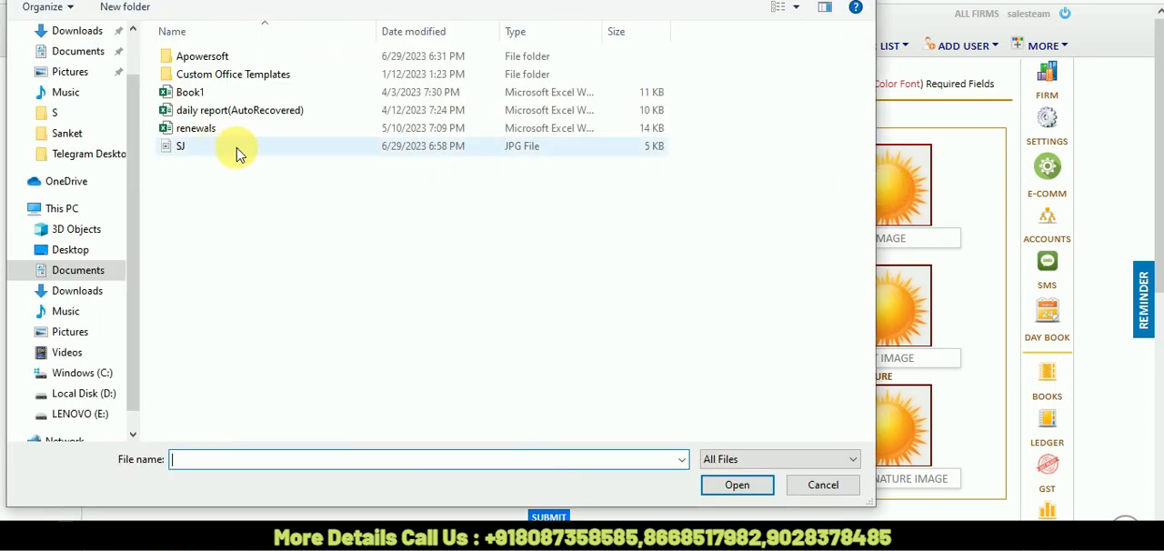
pyautogui.moveTo(228, 149)
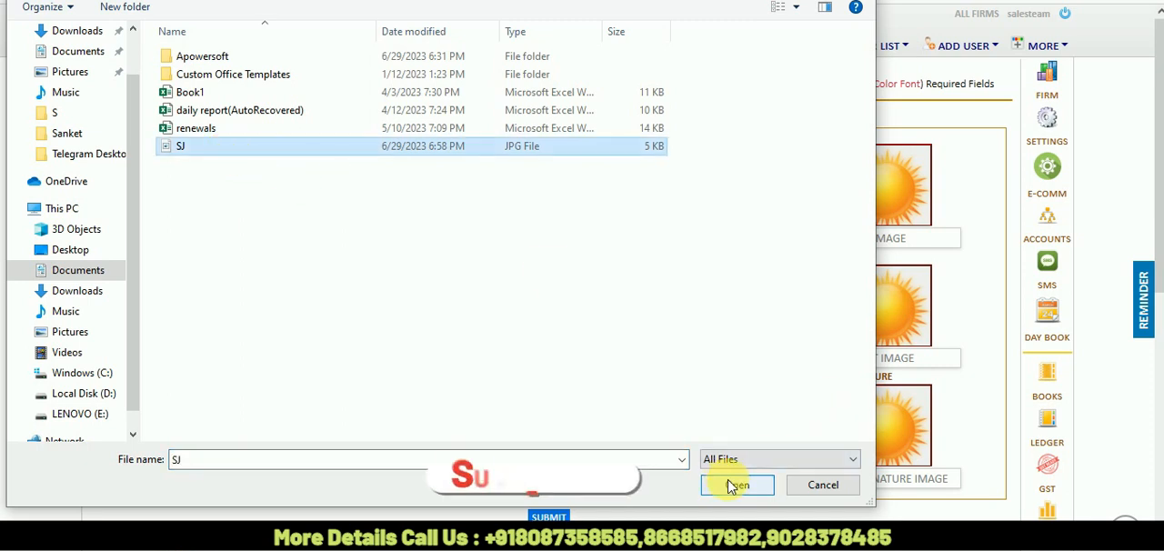
# Step: Confirm SJ.jpg as the firm's left logo
pyautogui.click(736, 483)
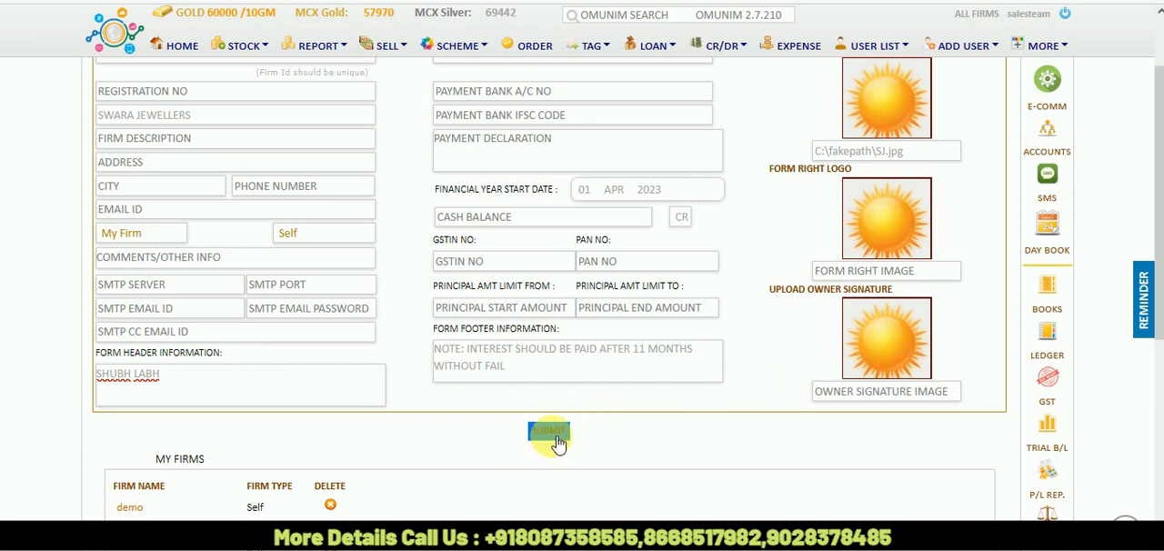
# Step: Submit the new SJ firm so it appears in the My Firms list as type Self
pyautogui.click(549, 431)
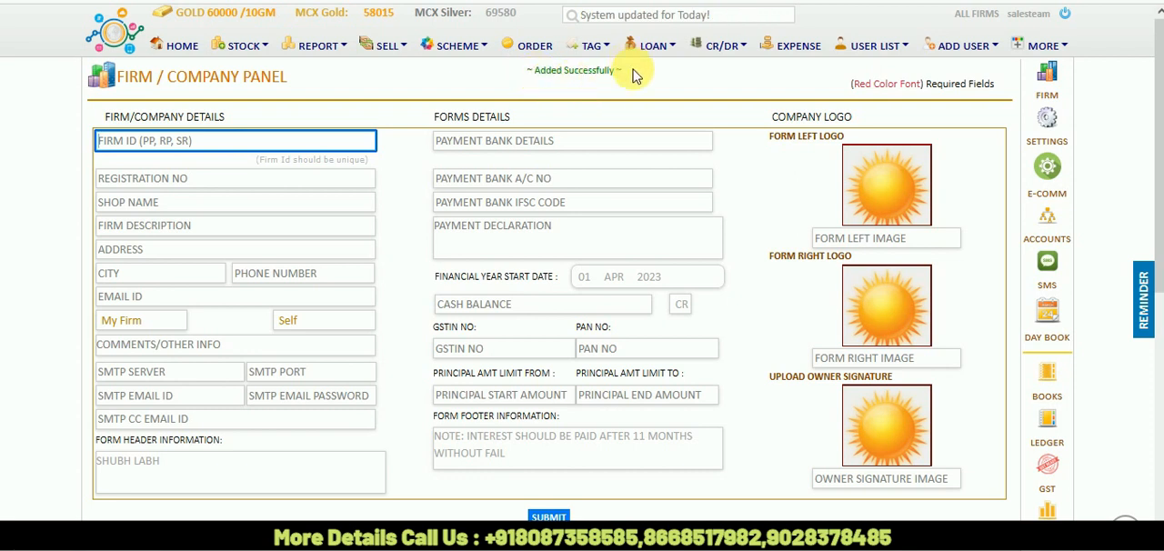
pyautogui.scroll(-3)
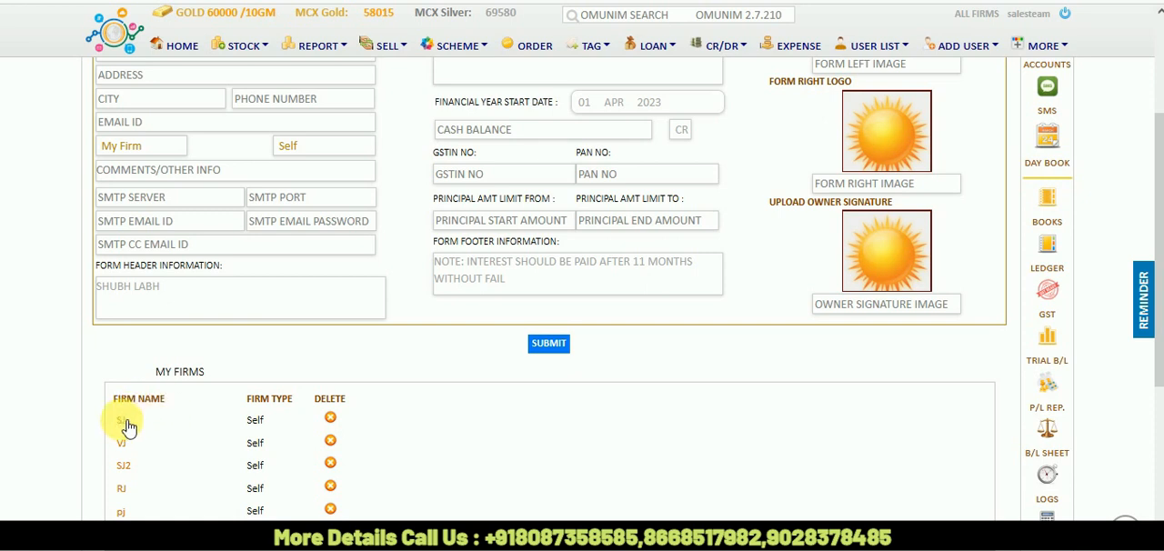
# Step: Load the SJ firm from My Firms and update it successfully
pyautogui.click(124, 418)
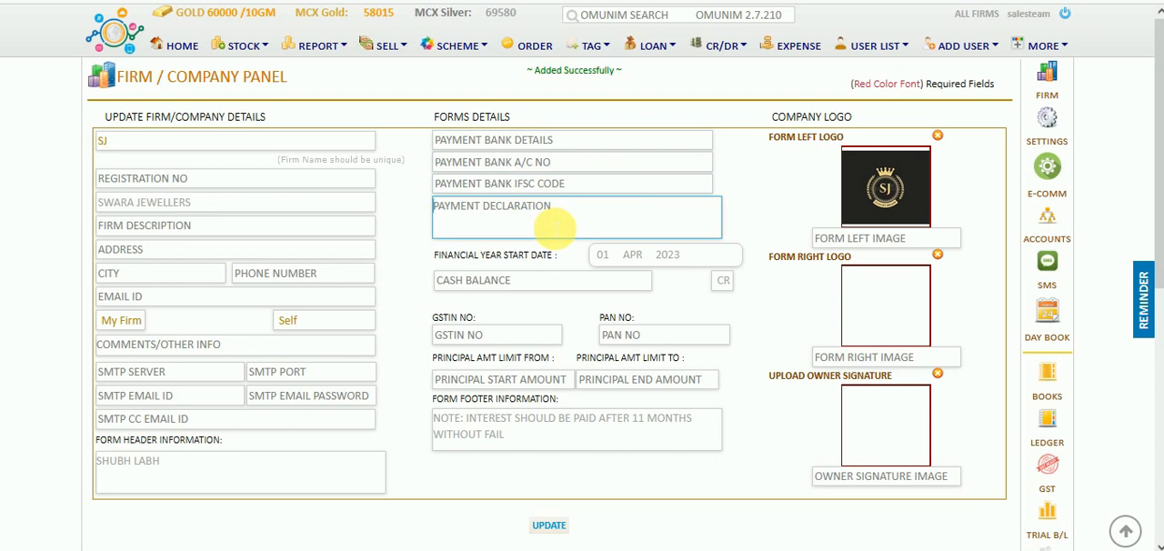
pyautogui.moveTo(836, 178)
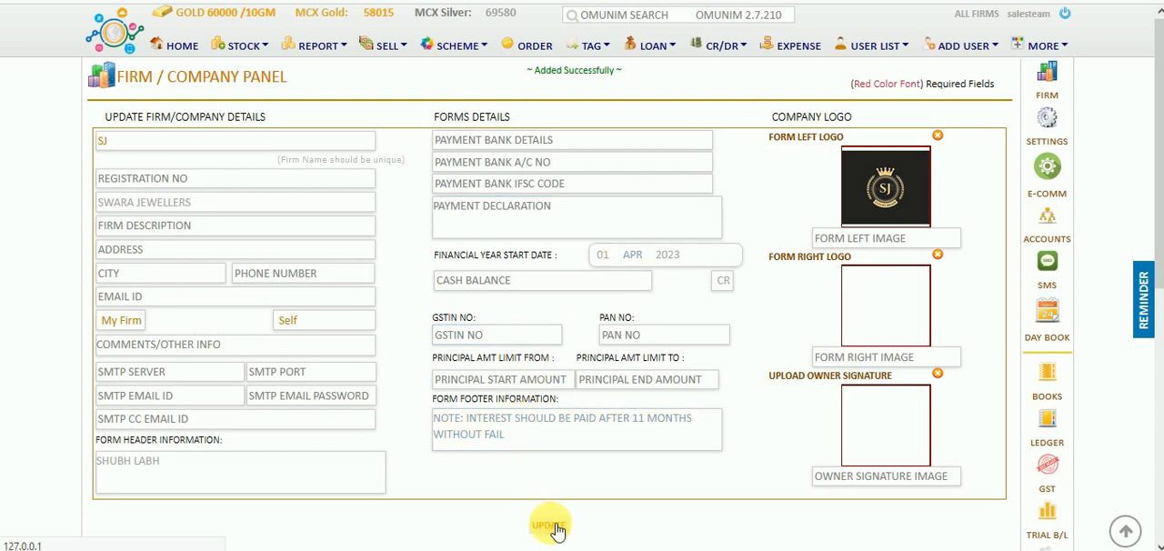
pyautogui.click(549, 526)
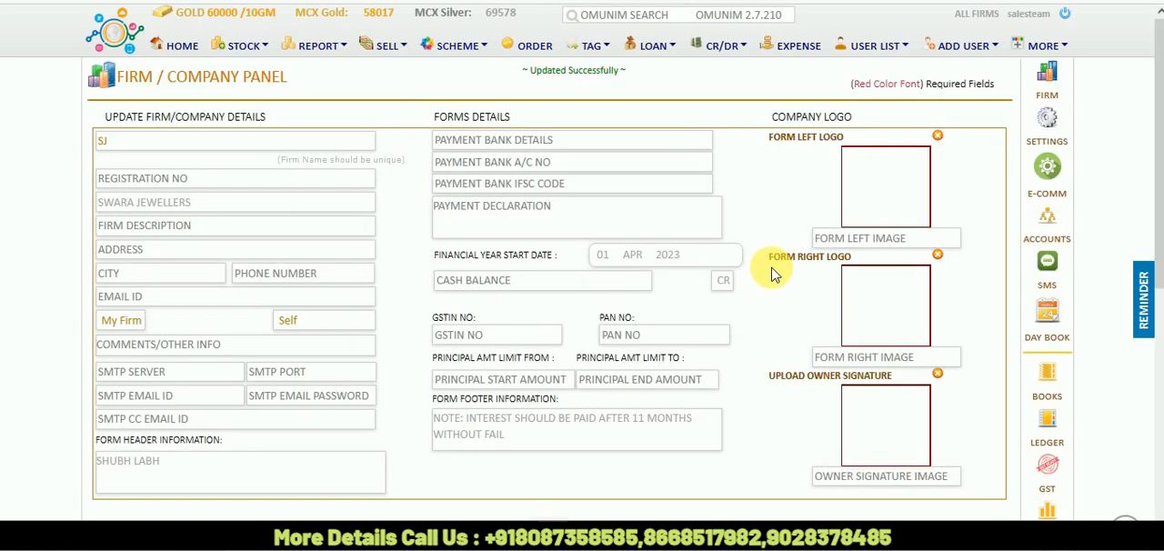
# Step: Show the All Firms list in the header, where SJ now appears
pyautogui.click(974, 15)
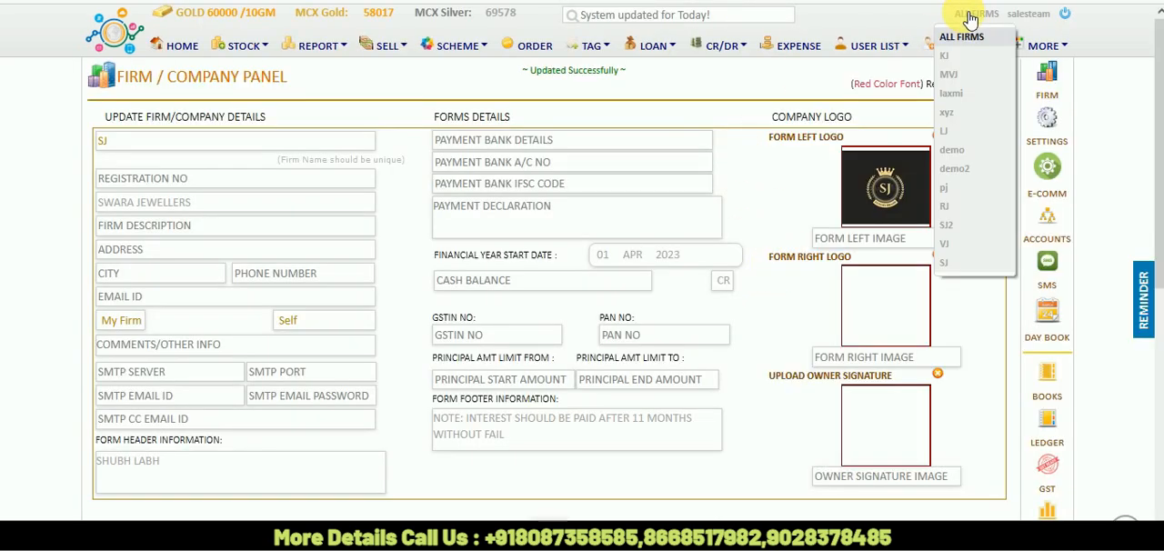
pyautogui.click(974, 15)
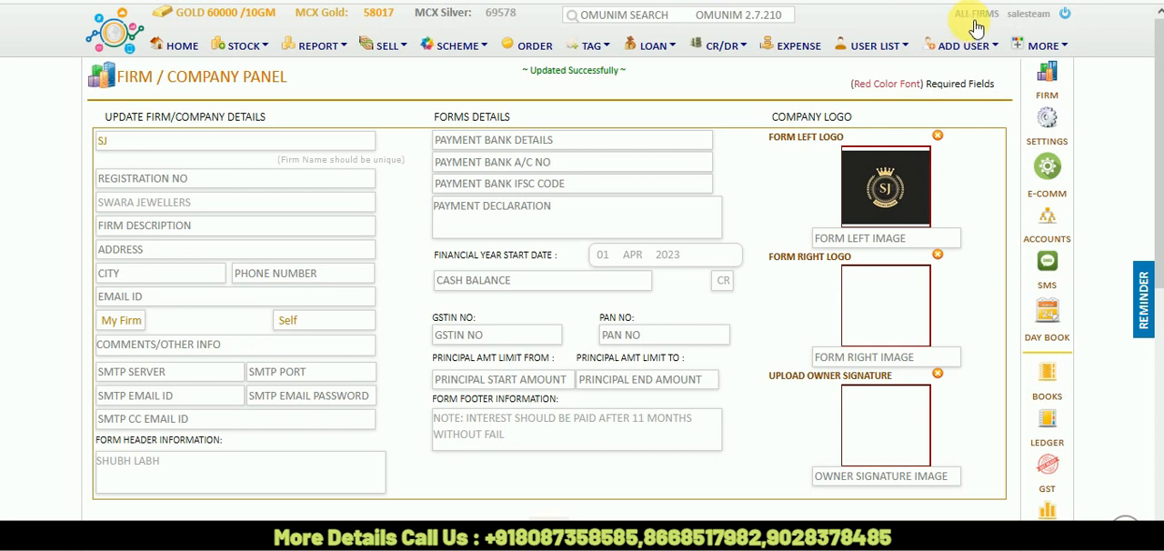
pyautogui.click(975, 15)
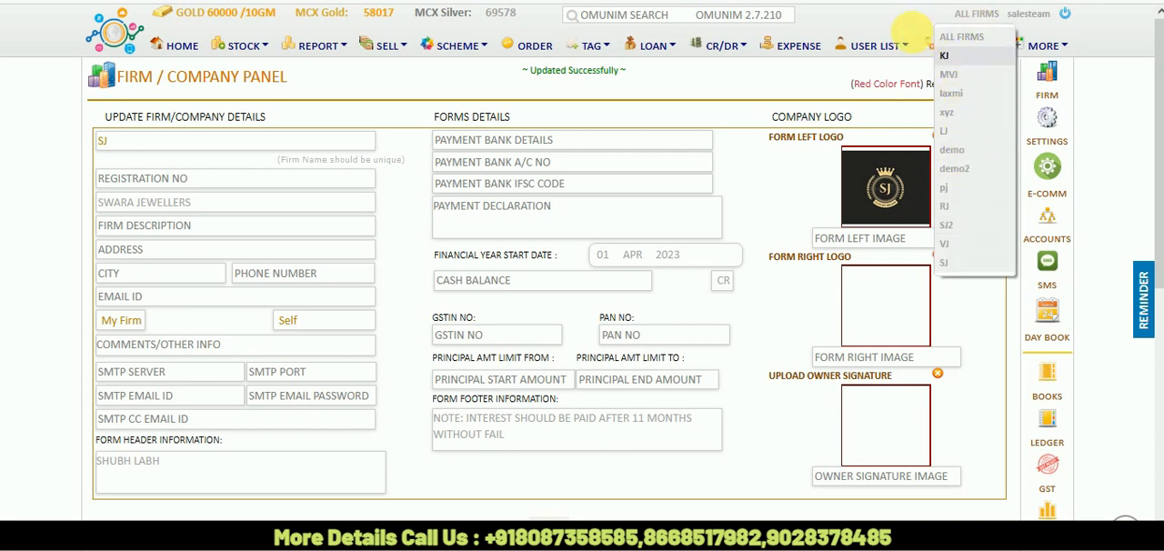
pyautogui.moveTo(955, 262)
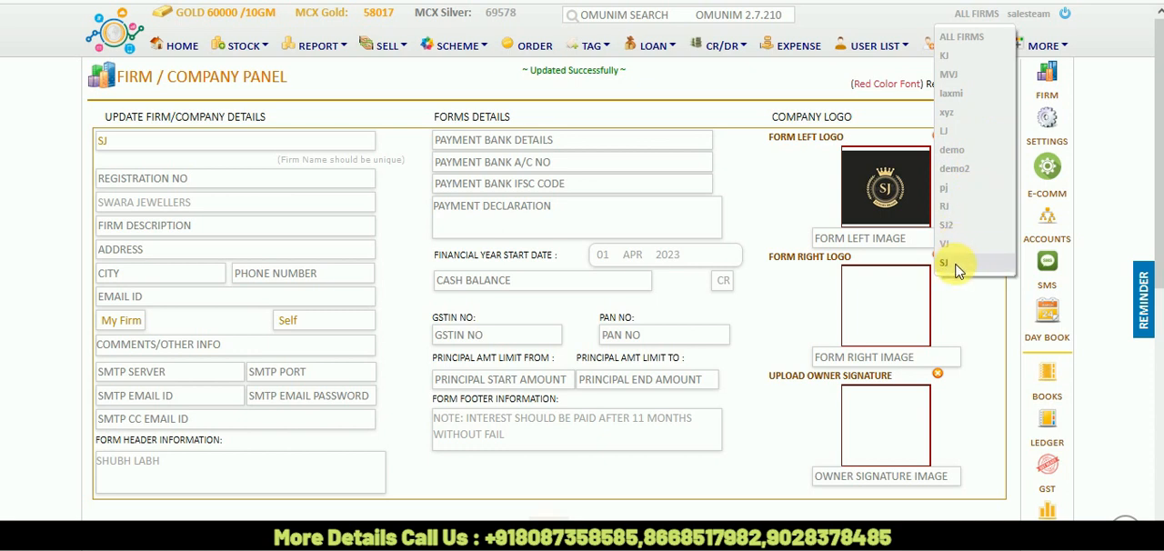